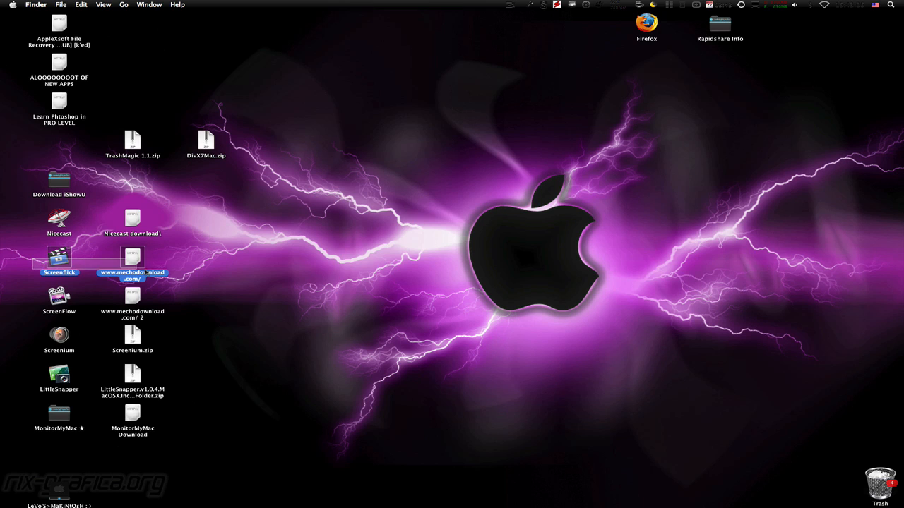
- Deselect the desktop icons and bring up the Dock's web links stack in grid view
click(153, 265)
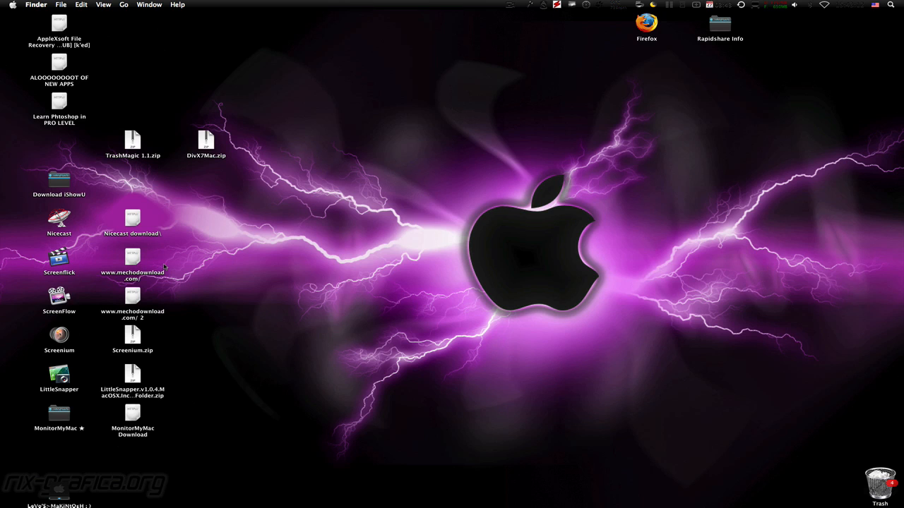
mouse_move(34, 270)
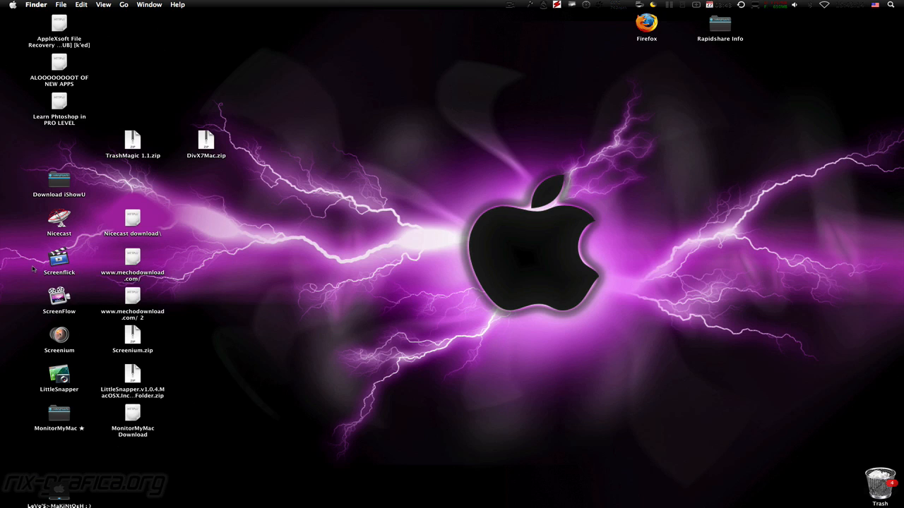
click(133, 296)
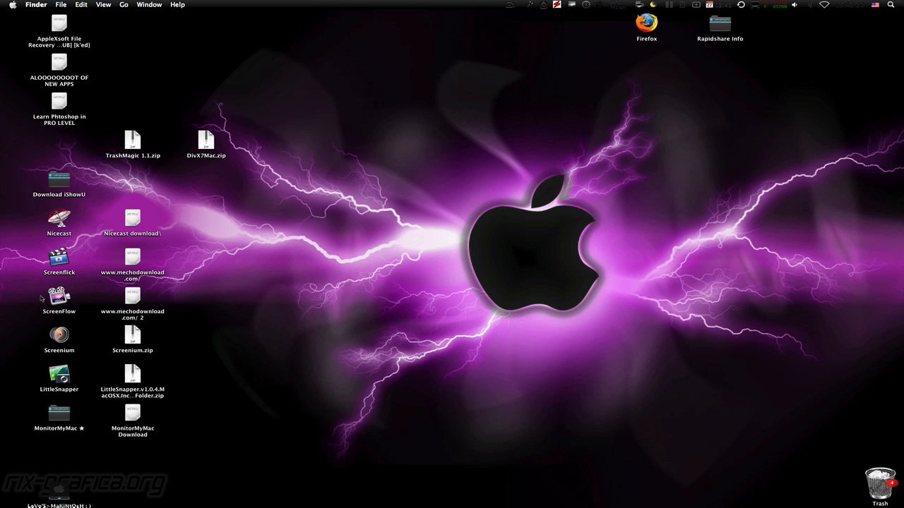
click(60, 297)
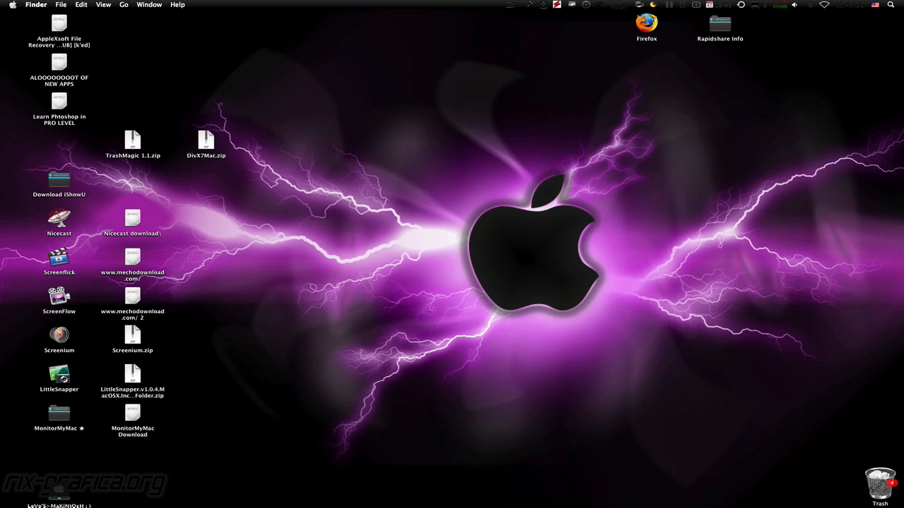
mouse_move(28, 432)
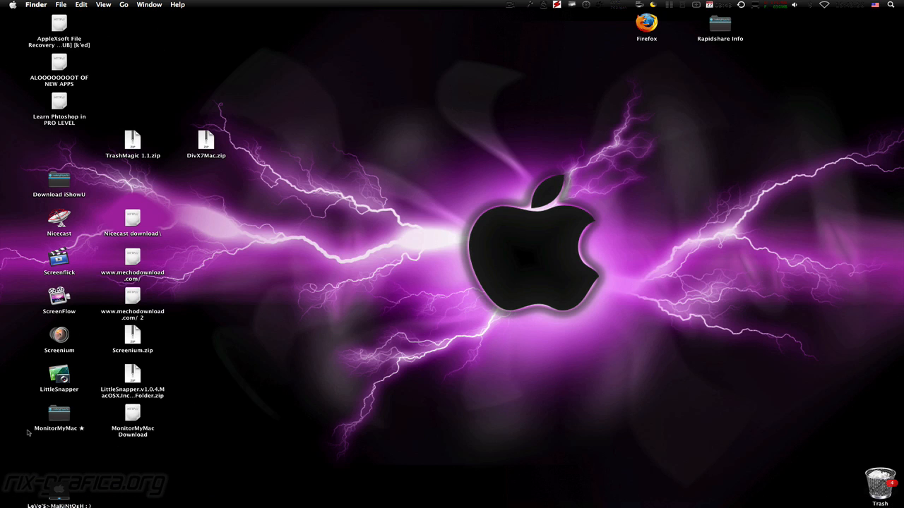
mouse_move(452, 506)
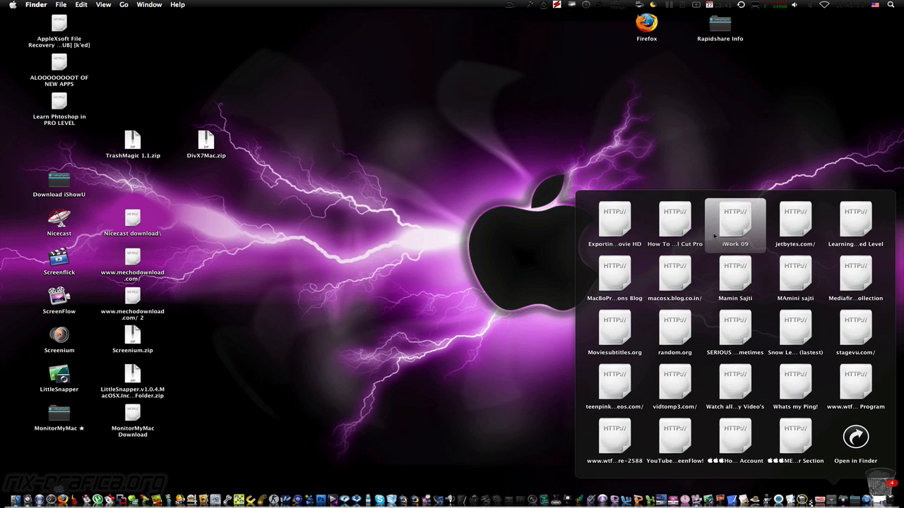
- Show the web links folder in a Finder window, select the first YouTube link, then close the window
click(856, 440)
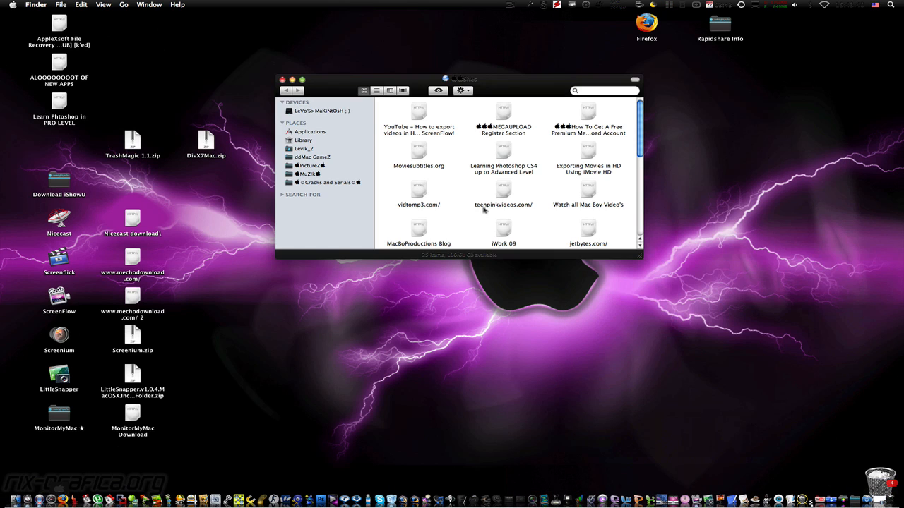
click(418, 116)
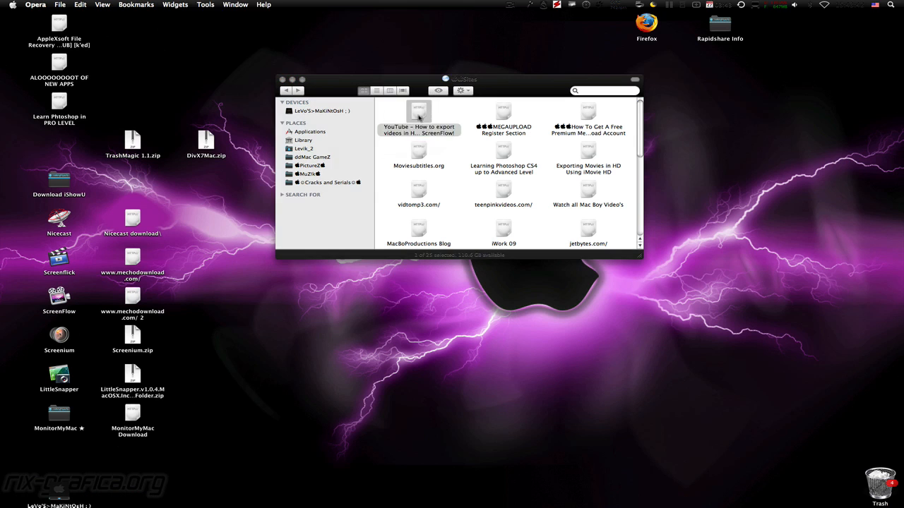
click(283, 79)
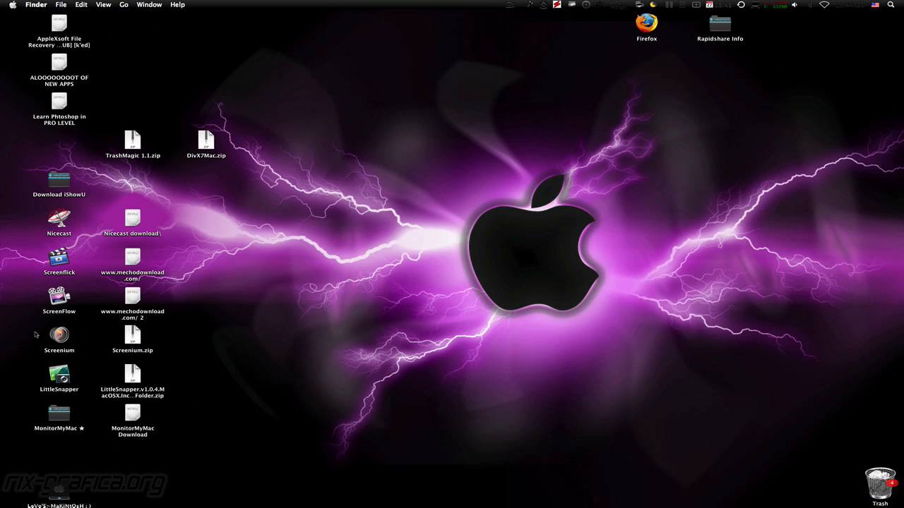
mouse_move(187, 384)
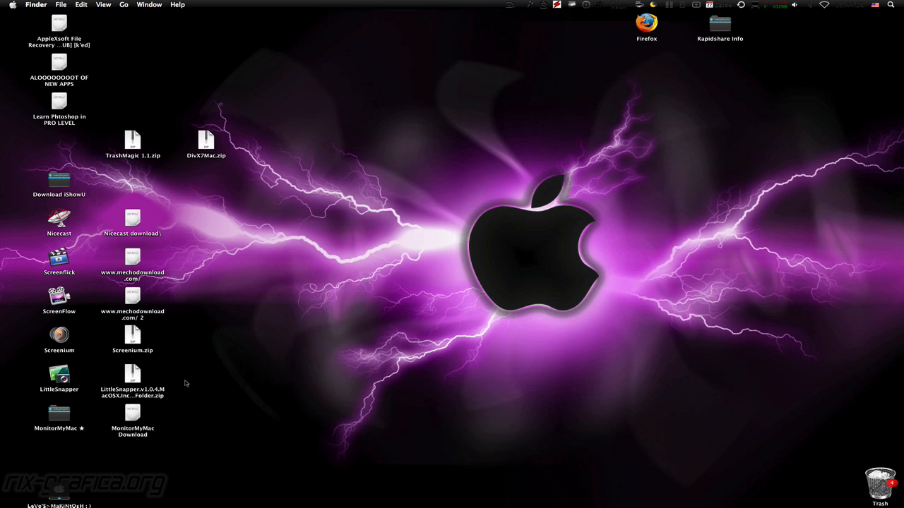
mouse_move(150, 387)
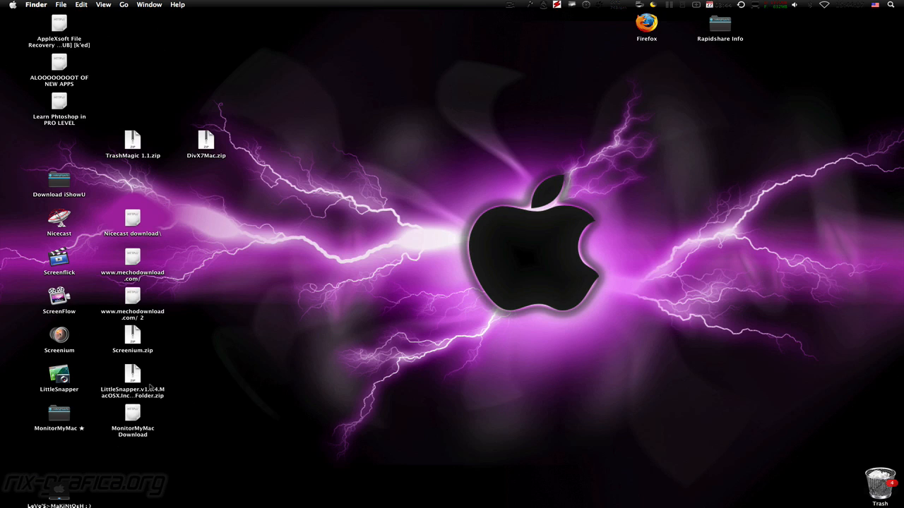
click(59, 378)
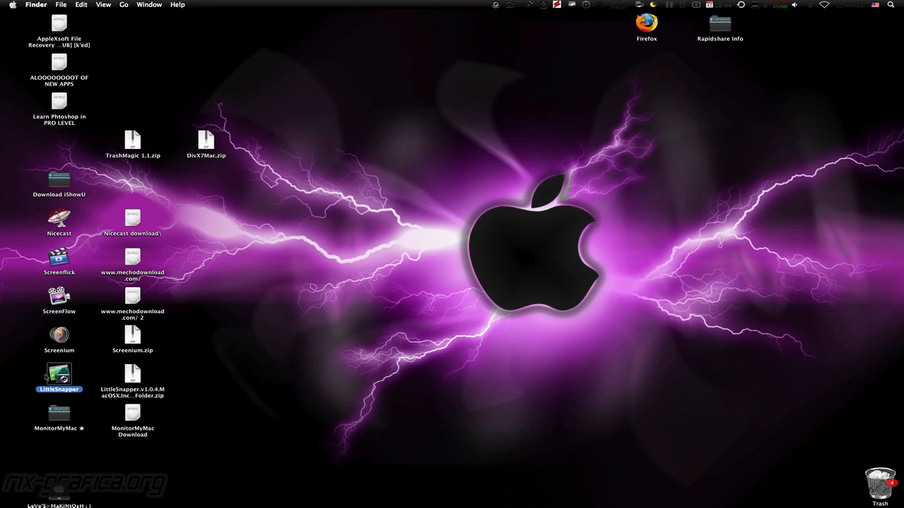
- Launch LittleSnapper and position its empty library window near the desktop centre
double_click(59, 374)
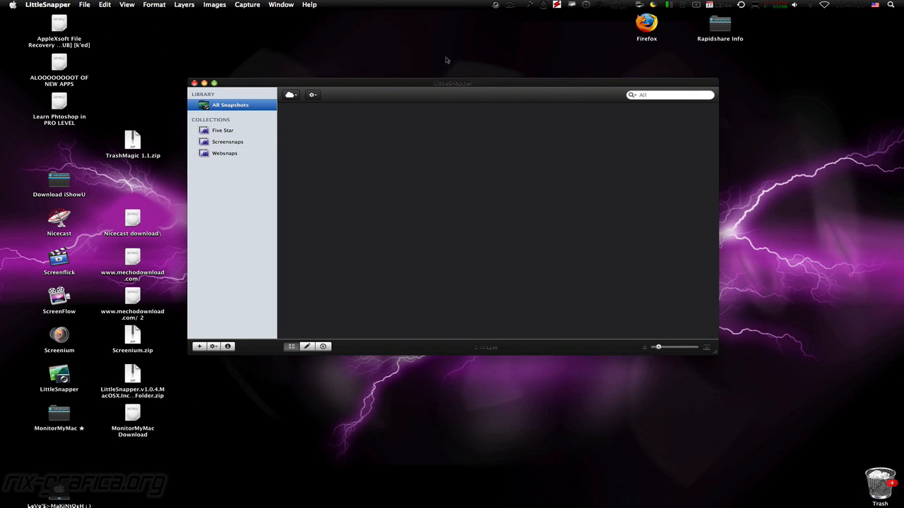
drag(452, 82, 467, 264)
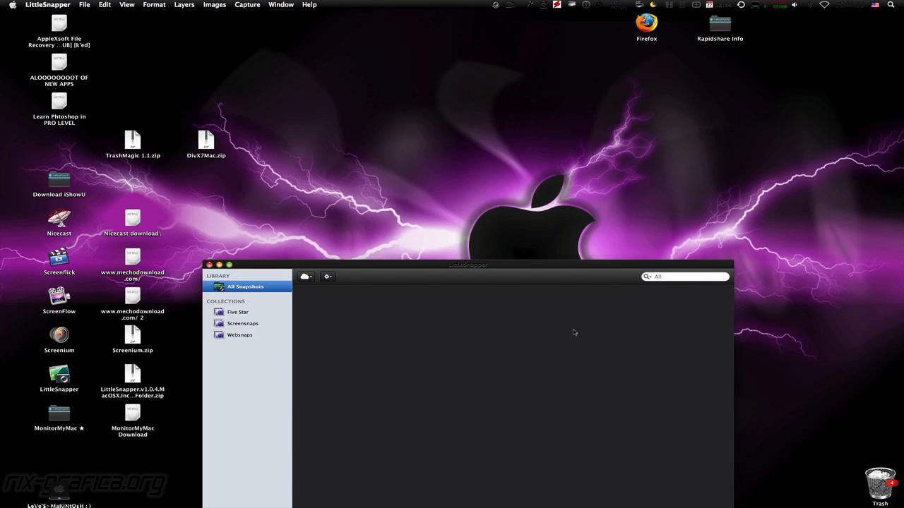
drag(467, 264, 467, 158)
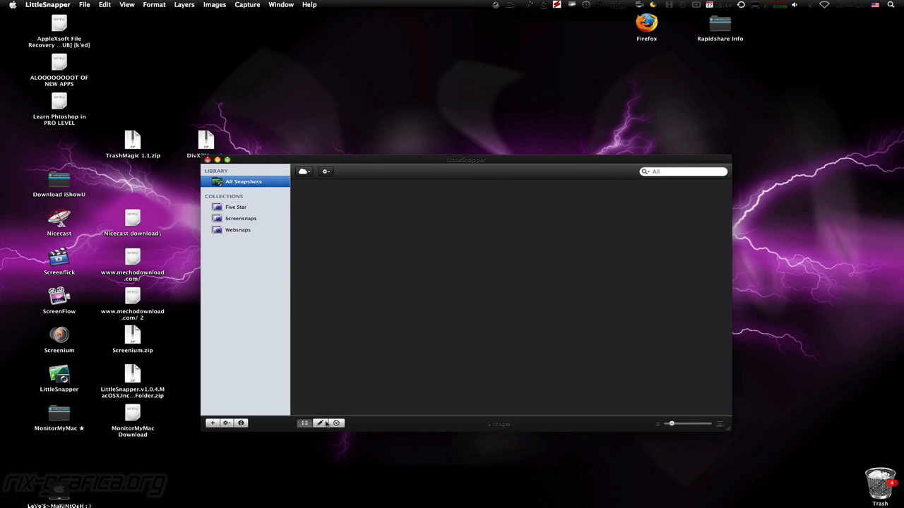
click(337, 424)
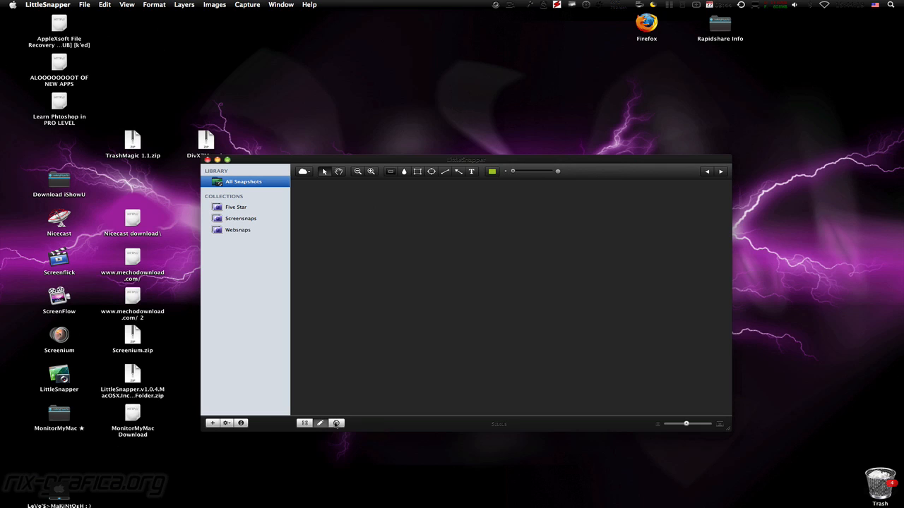
- Load stagevu.com in LittleSnapper's built-in browser, then quit LittleSnapper
click(336, 424)
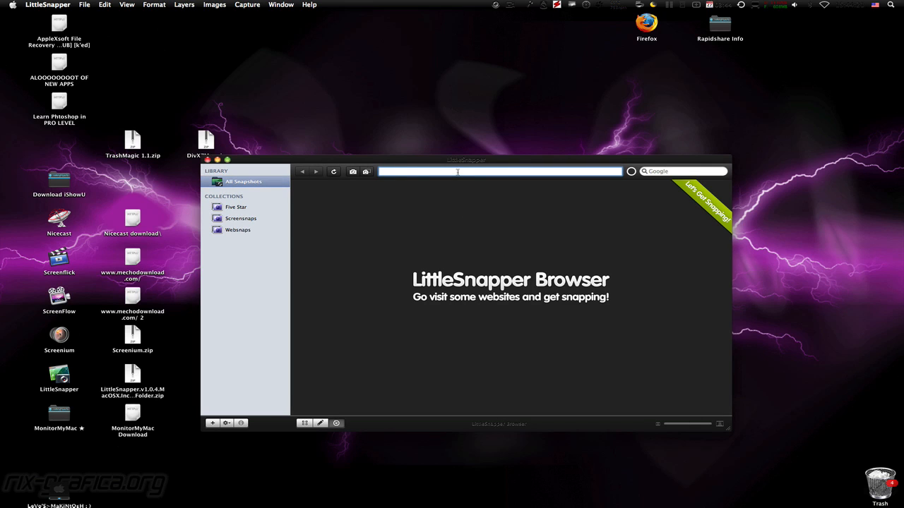
text(stagevu.)
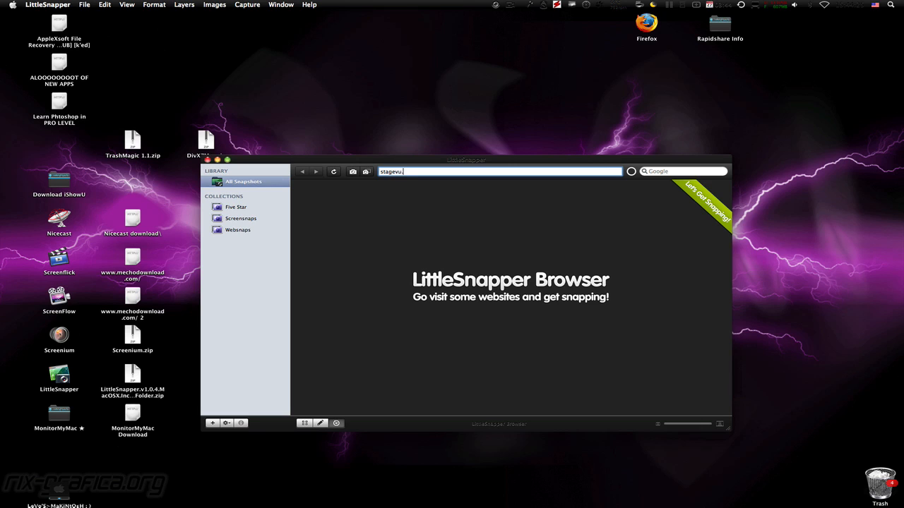
key(Return)
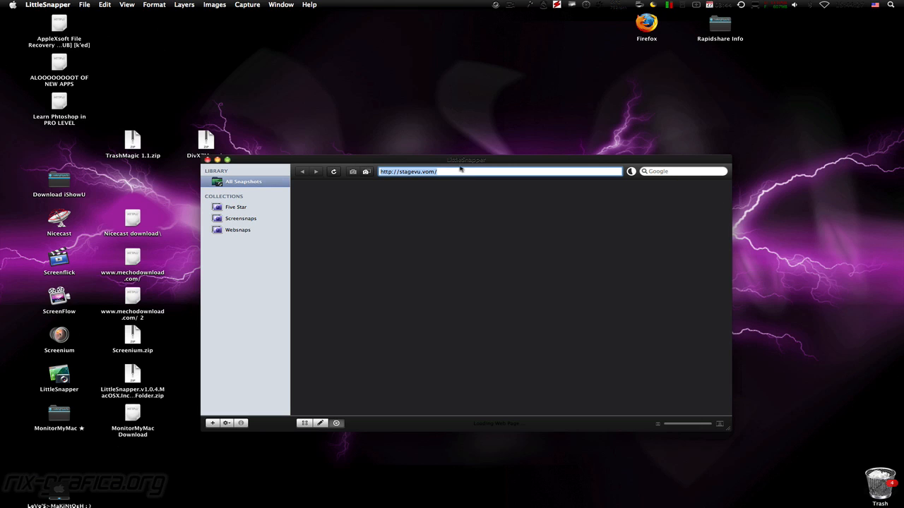
key(Return)
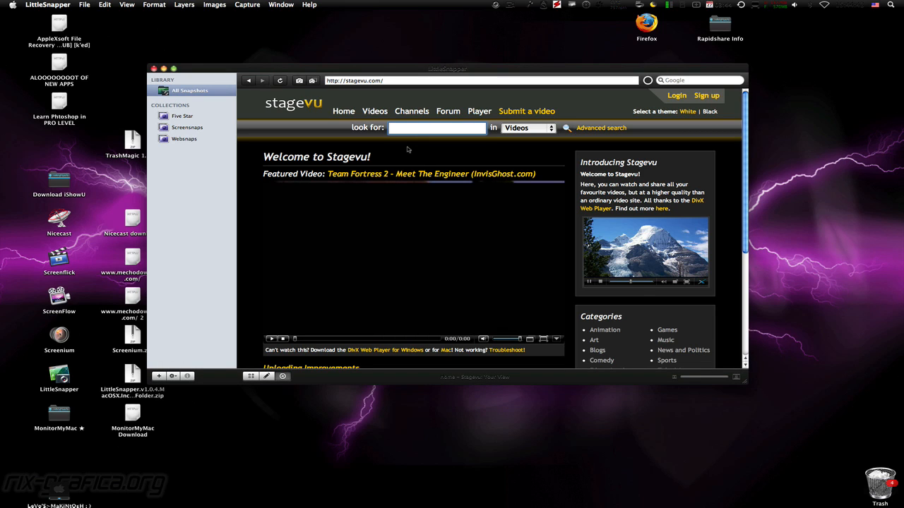
click(48, 6)
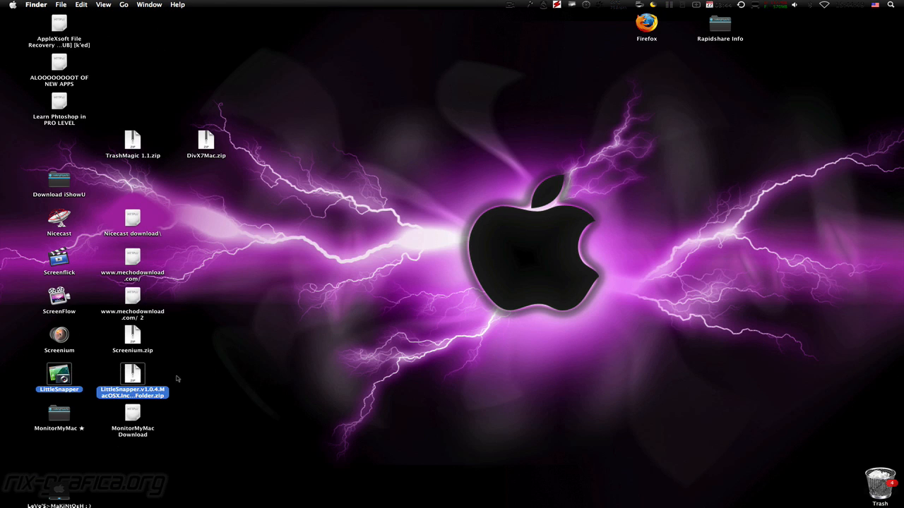
- Open the MonitorMyMac folder on the desktop and close its window again
click(60, 416)
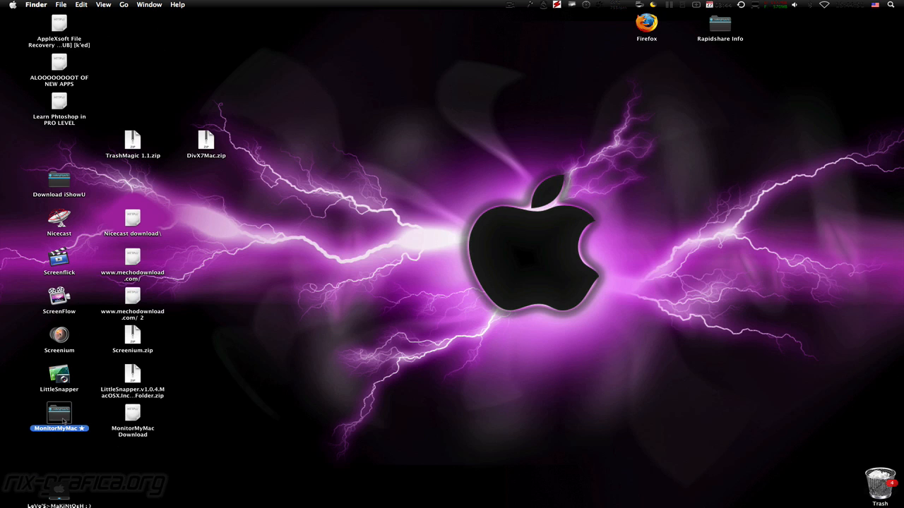
double_click(59, 417)
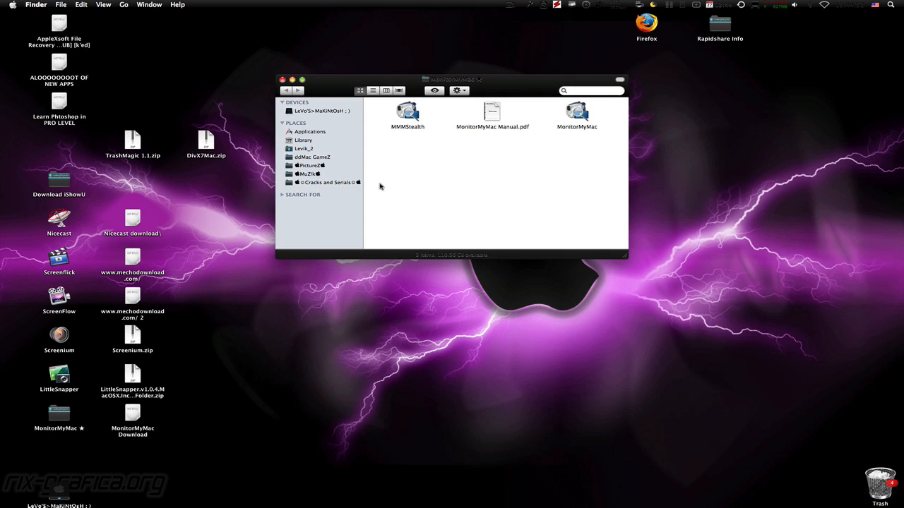
click(283, 79)
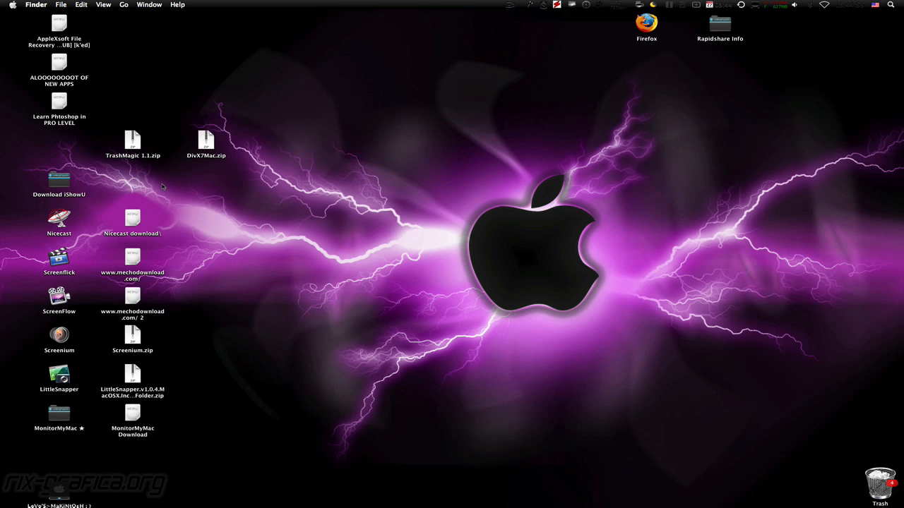
mouse_move(158, 421)
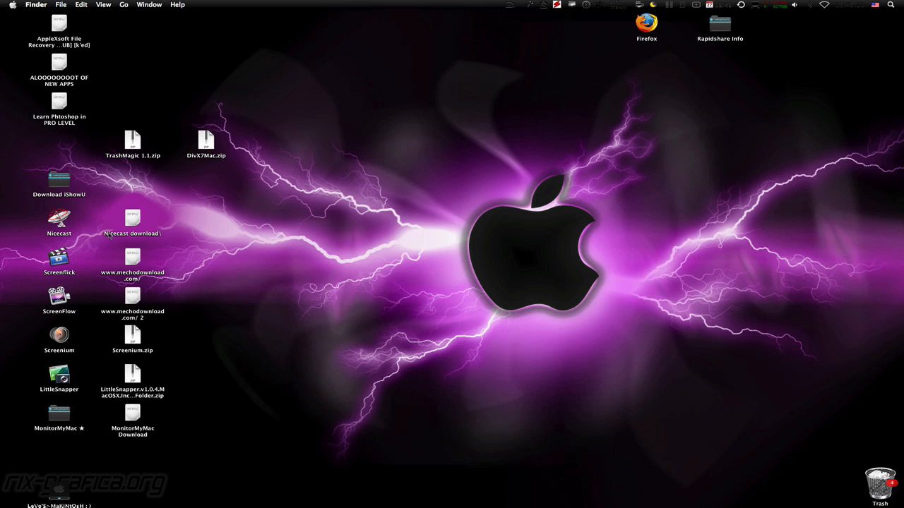
mouse_move(141, 438)
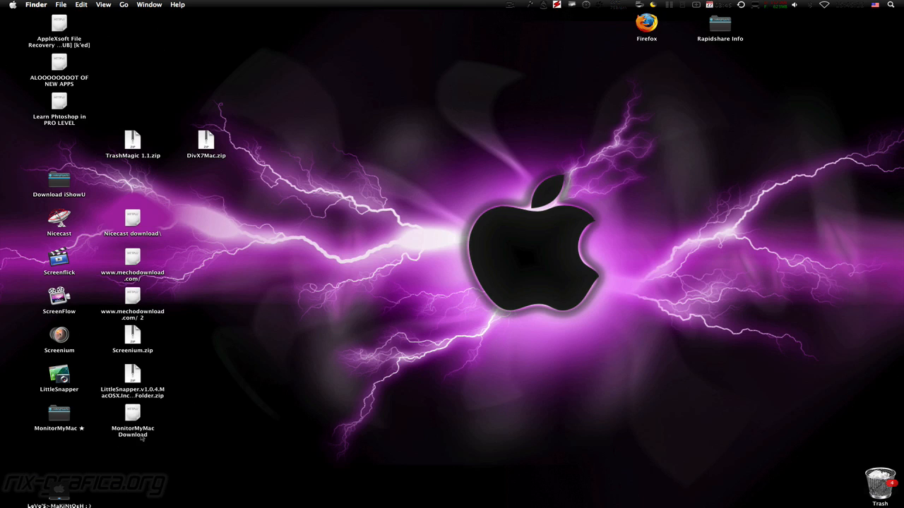
mouse_move(178, 452)
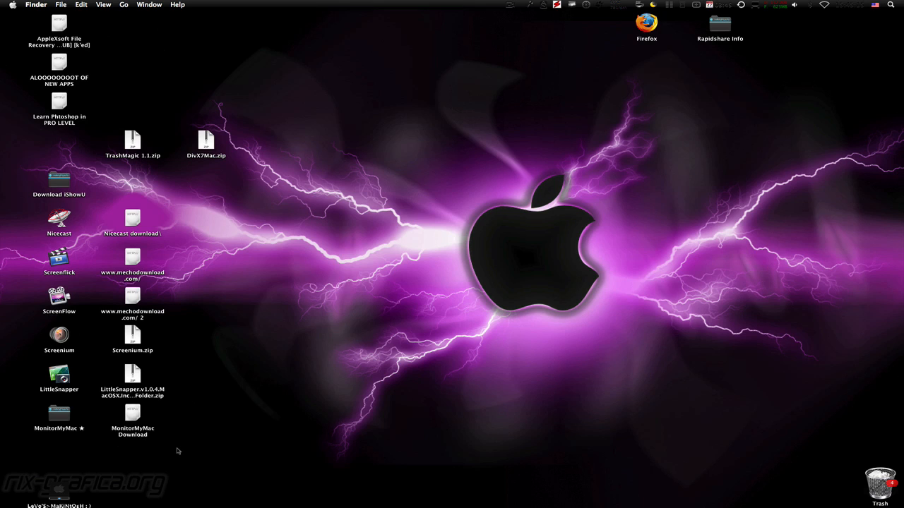
mouse_move(182, 452)
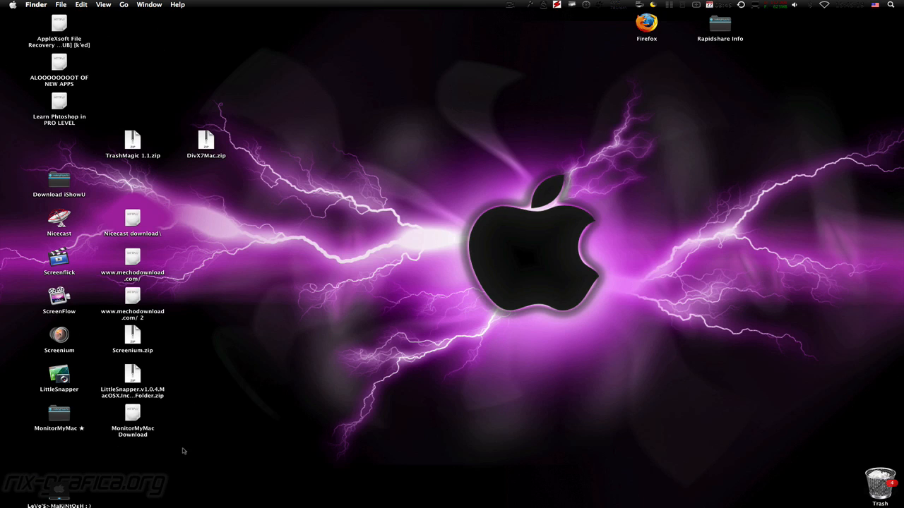